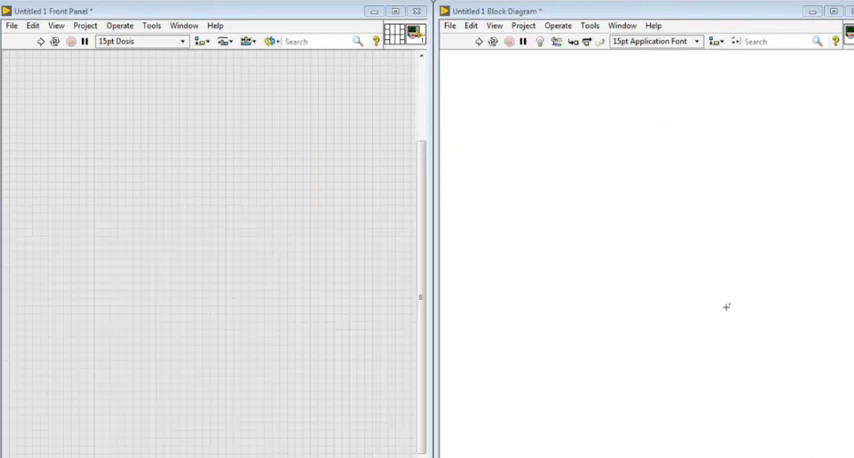
Step: Place a DAQ Assistant configured as Acquire Signals > Digital Input > Line Input with Invert Line checked
right_click(726, 308)
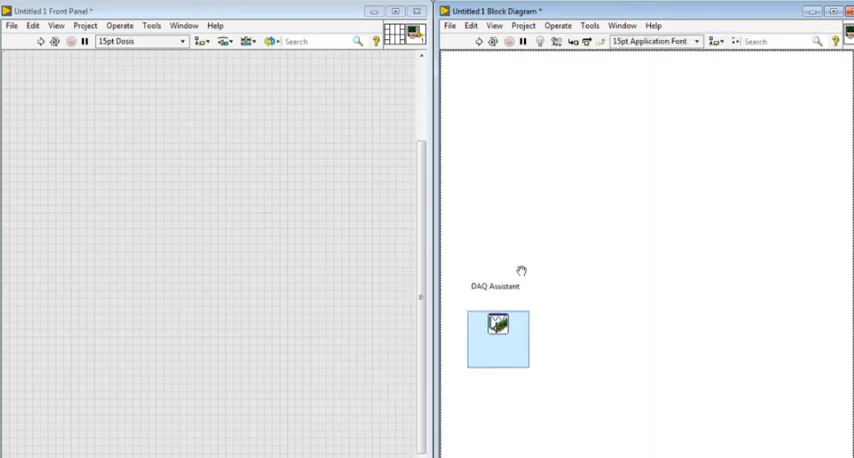
double_click(498, 336)
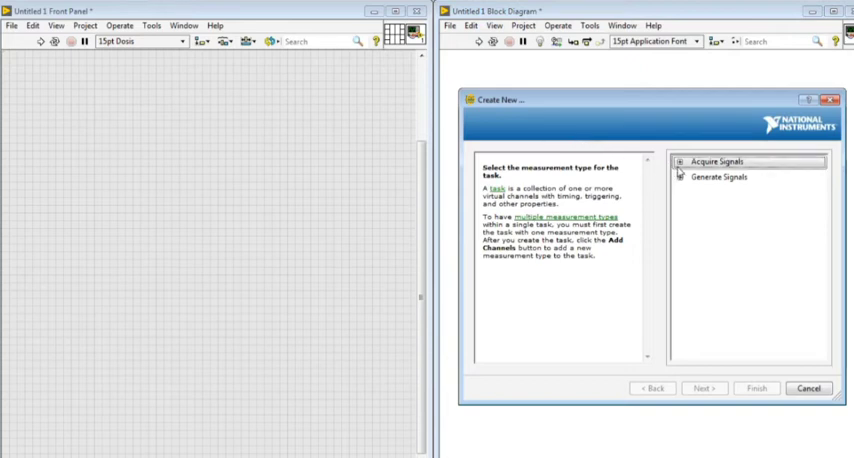
click(680, 160)
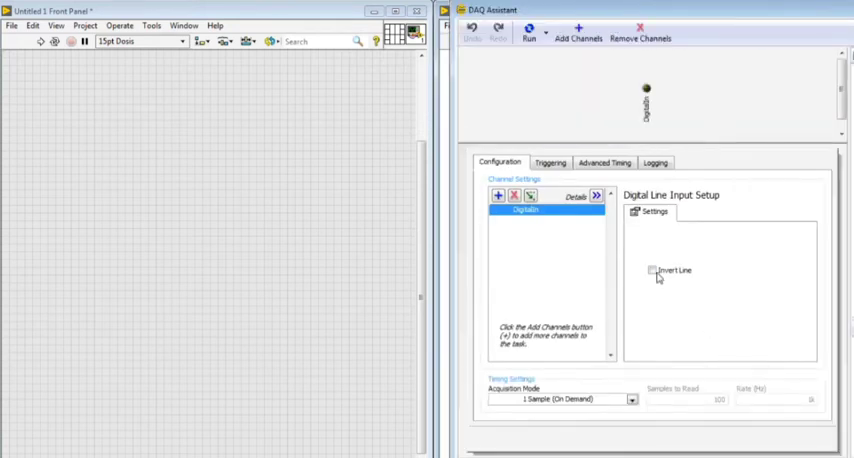
click(652, 270)
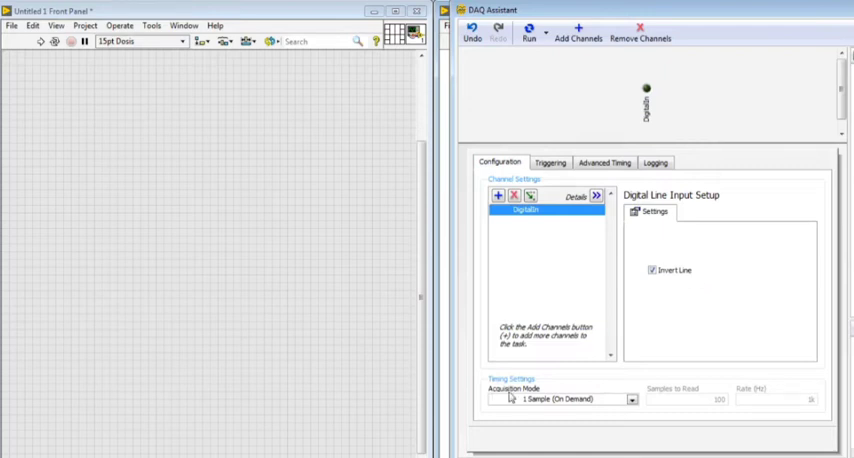
mouse_move(724, 36)
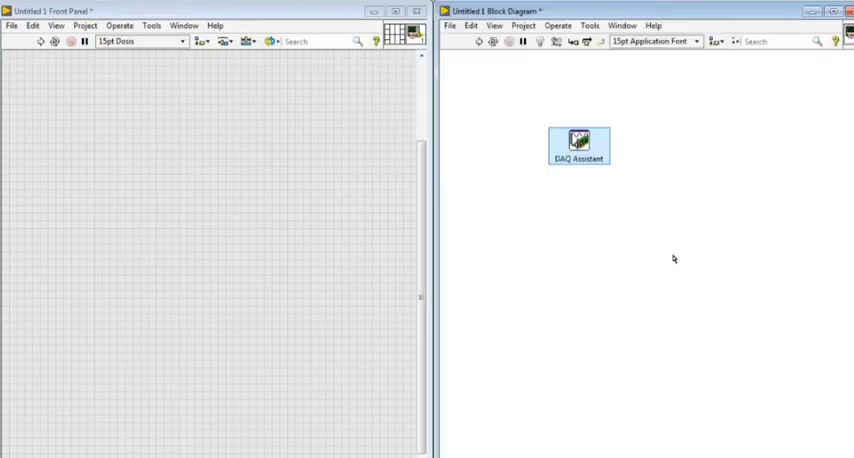
Step: Enclose the digital DAQ Assistant and its data output in a While Loop
double_click(578, 148)
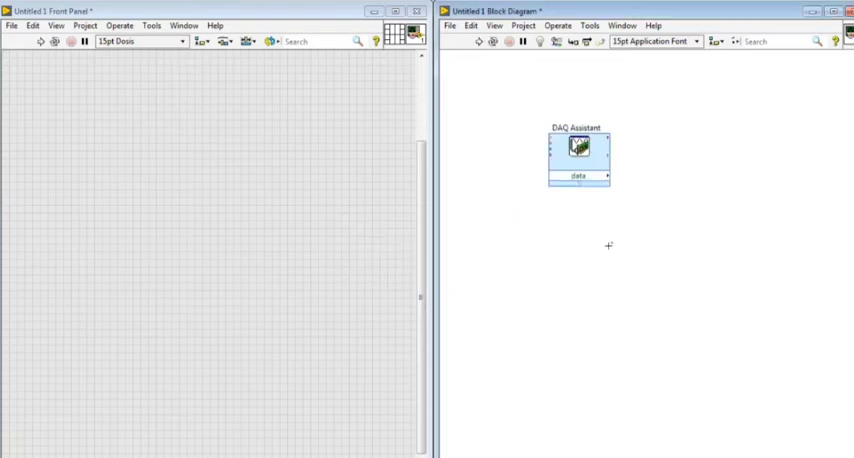
right_click(608, 246)
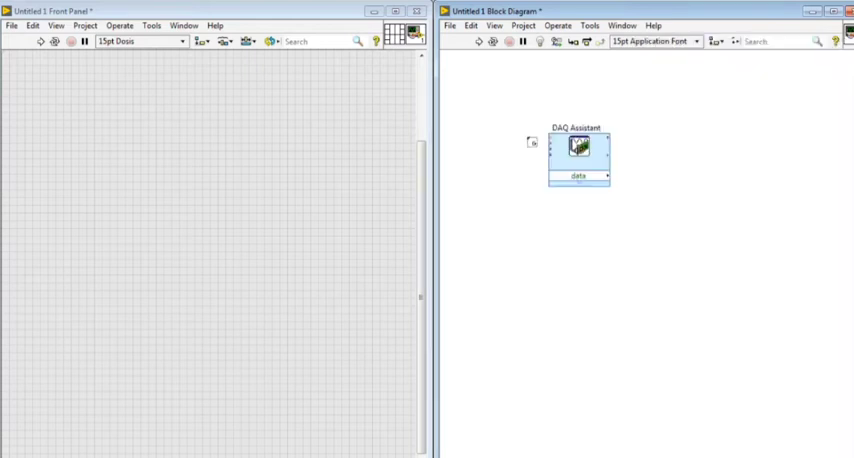
drag(578, 148, 648, 148)
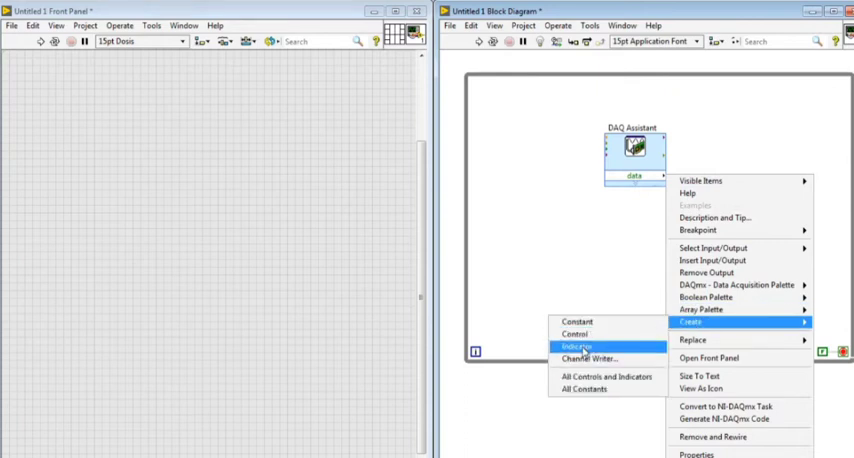
Step: Create an LED array indicator from the data output and move it to the front panel's left
click(576, 348)
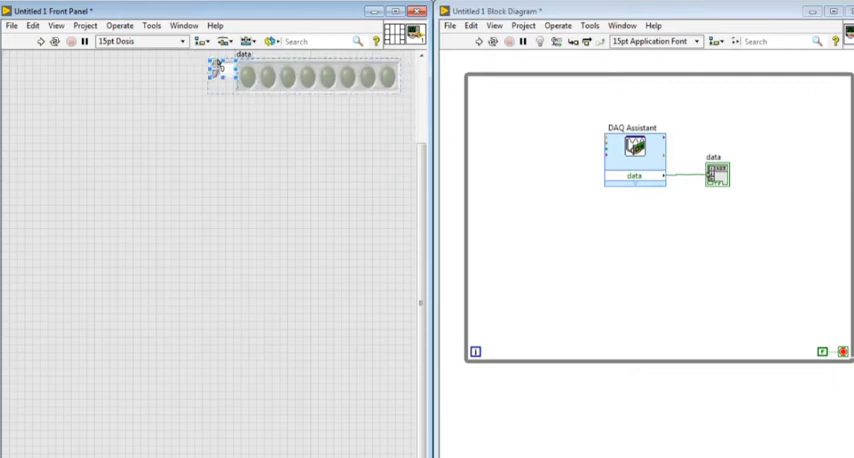
drag(304, 76, 196, 92)
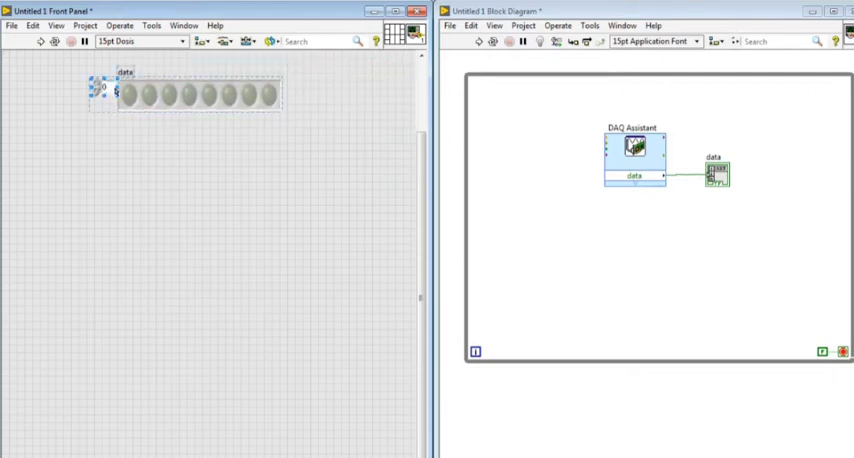
click(132, 94)
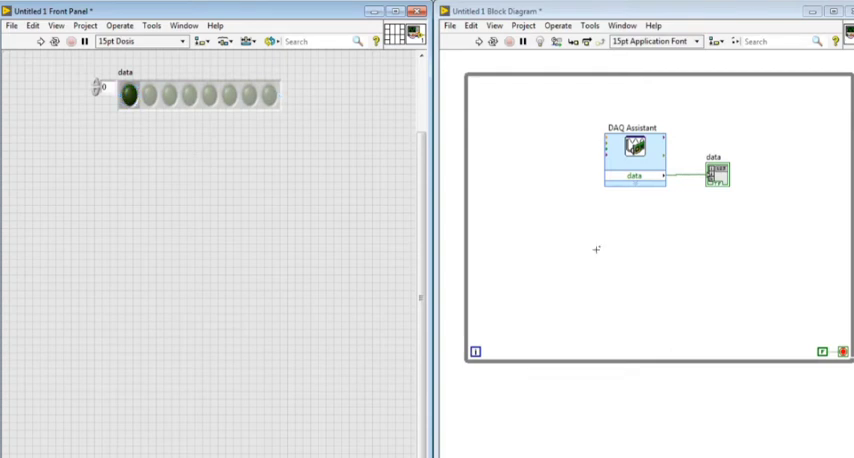
Step: Place a second DAQ Assistant as Analog Input > Voltage with Terminal Configuration set to RSE
right_click(596, 248)
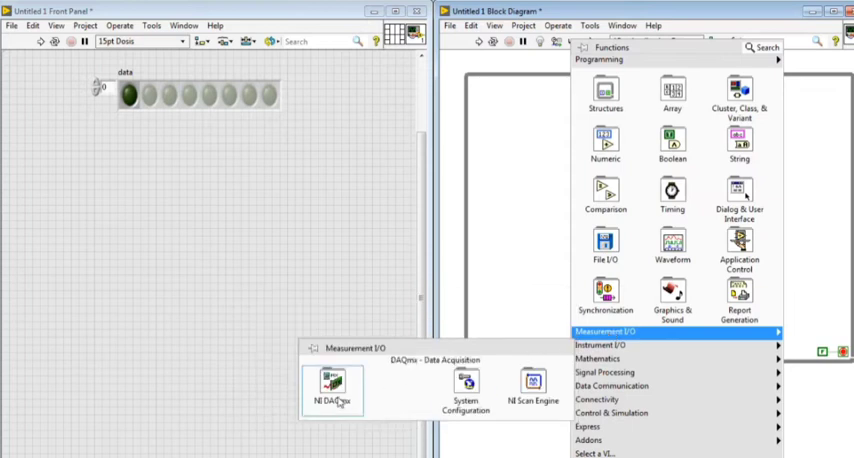
click(332, 384)
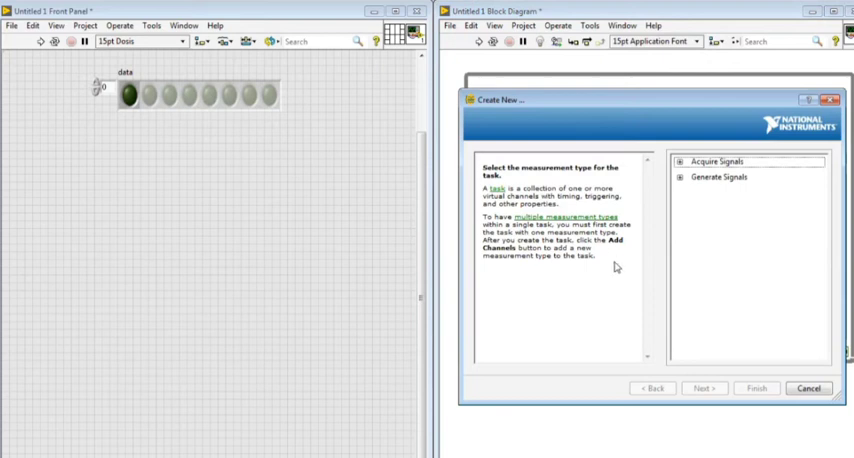
click(716, 160)
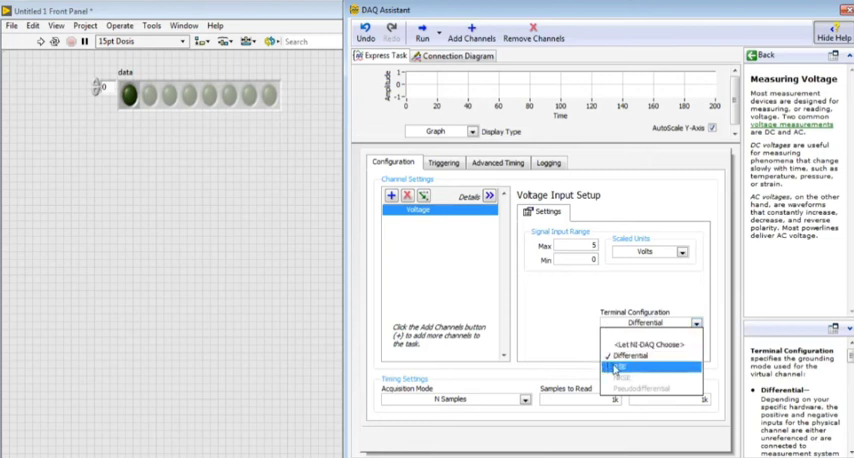
click(622, 364)
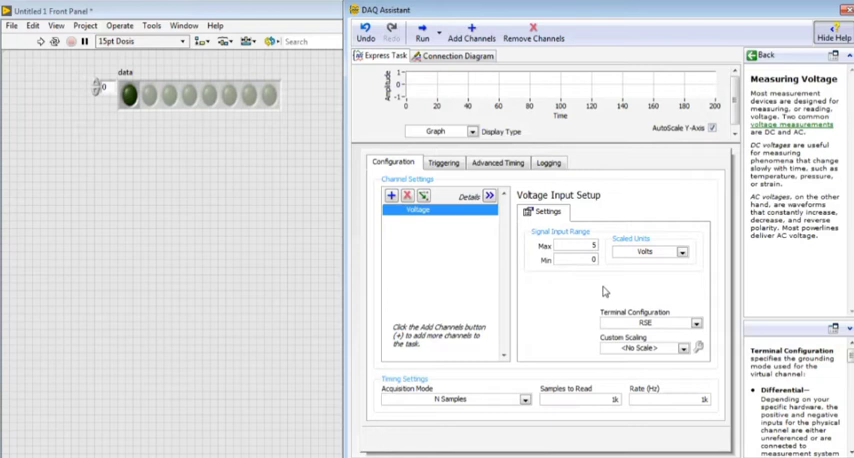
mouse_move(514, 340)
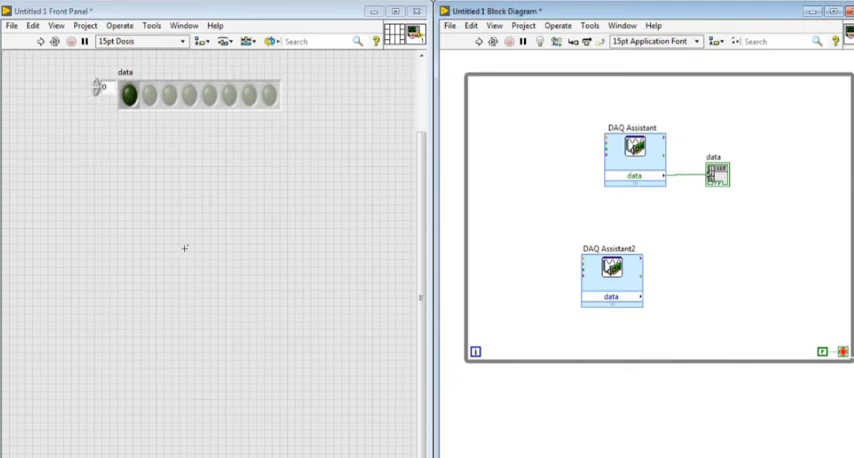
Step: Wire DAQ Assistant2's data to a waveform chart and a numeric indicator placed beside it
right_click(184, 248)
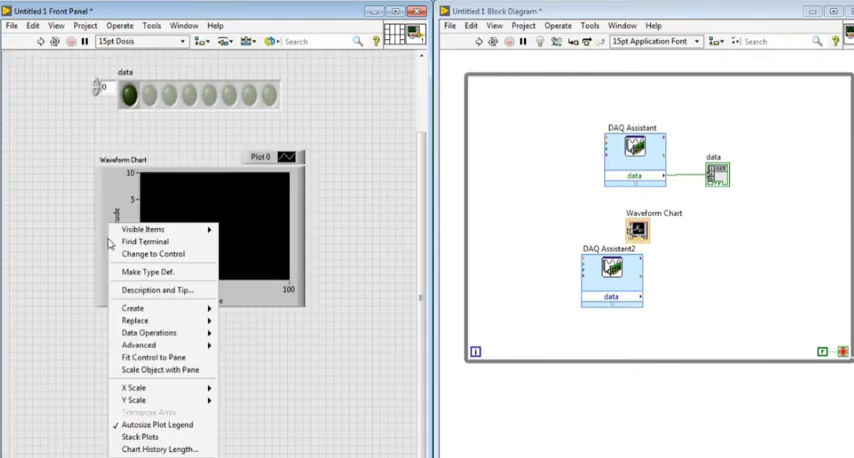
mouse_move(140, 400)
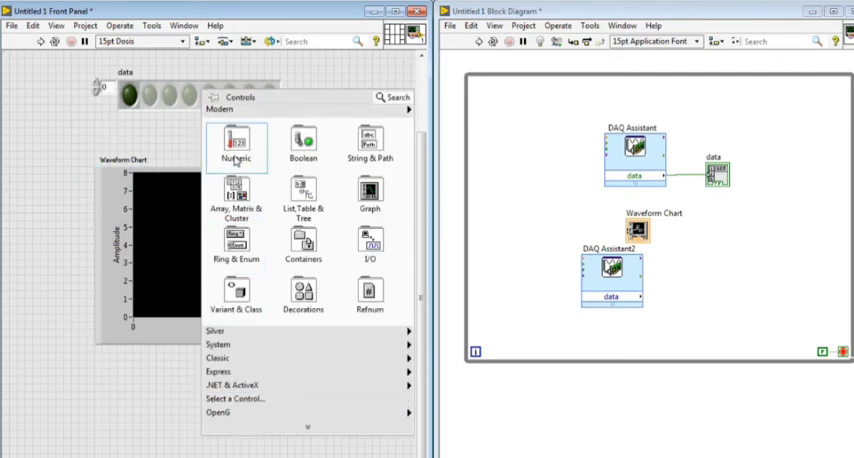
click(236, 148)
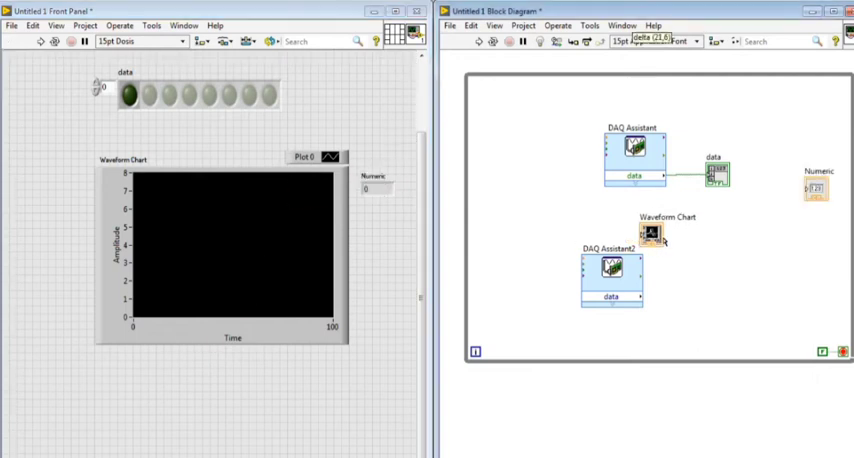
drag(656, 232, 692, 288)
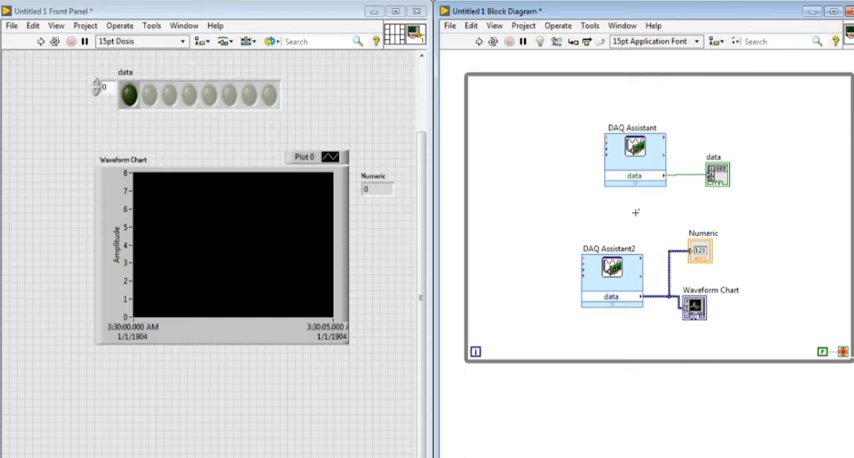
mouse_move(270, 84)
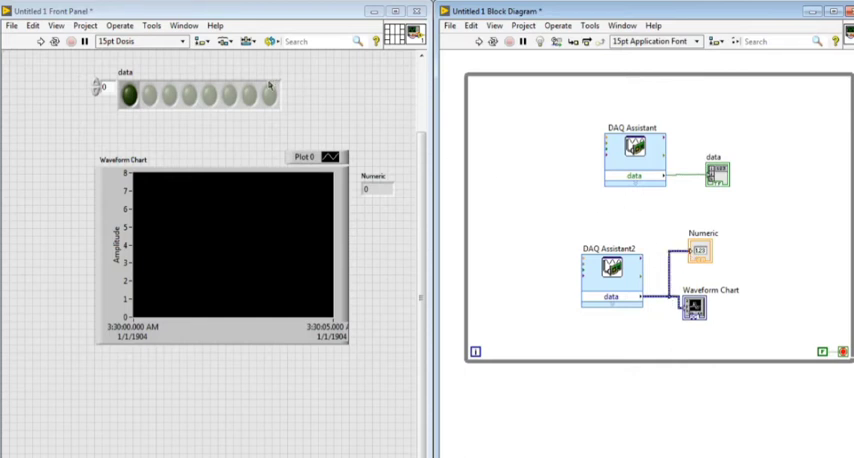
Step: Run the VI so the chart and numeric show the breadboard voltage signal
click(40, 40)
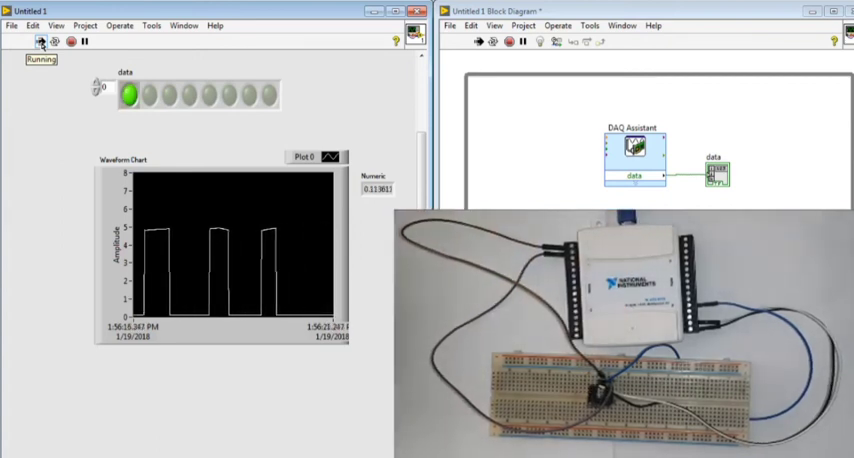
mouse_move(70, 40)
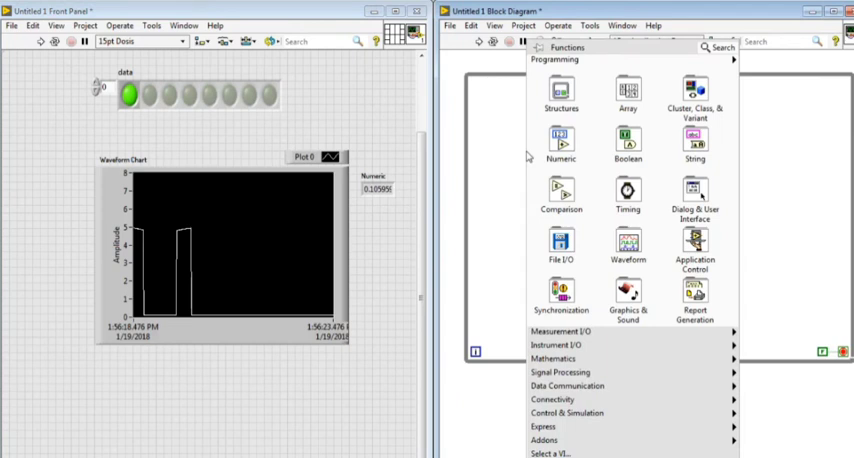
Step: Index the digital data into a single Boolean LED placed right of the LED array
click(628, 96)
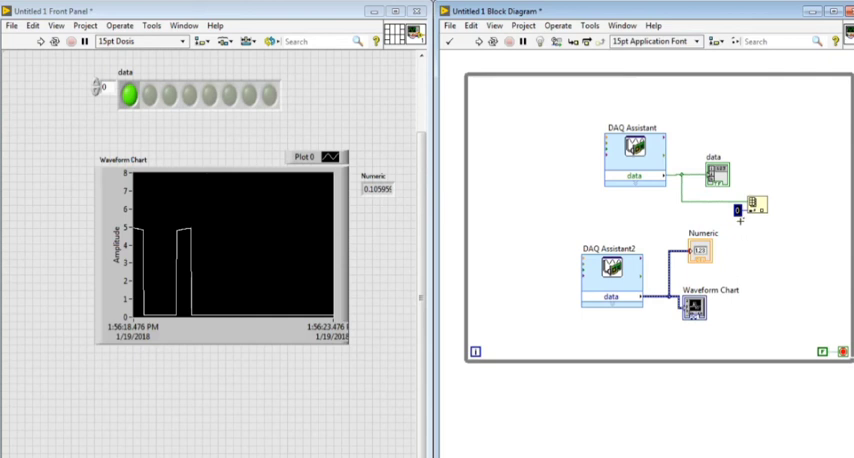
mouse_move(740, 212)
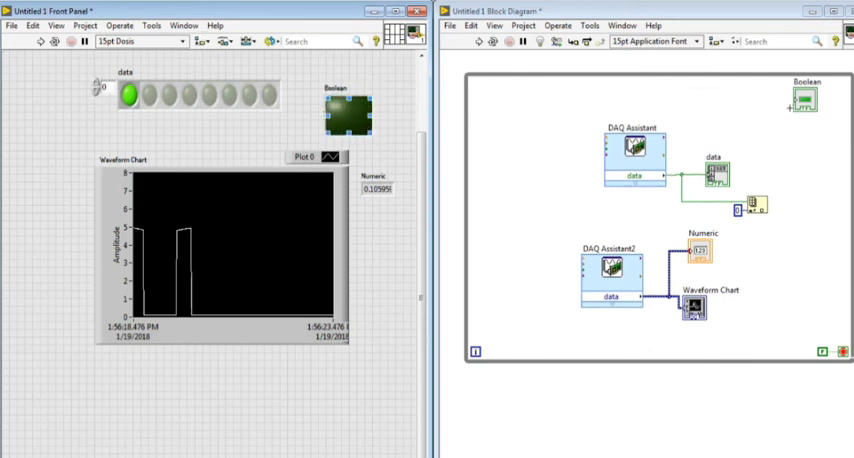
drag(804, 100, 816, 200)
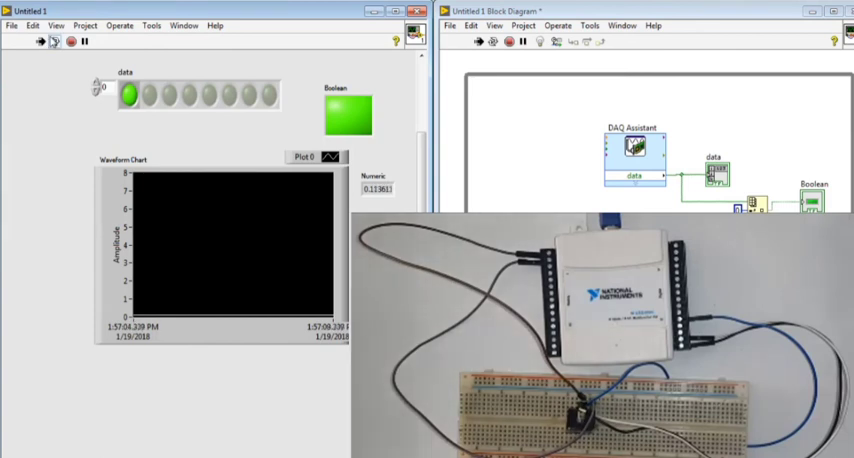
mouse_move(54, 40)
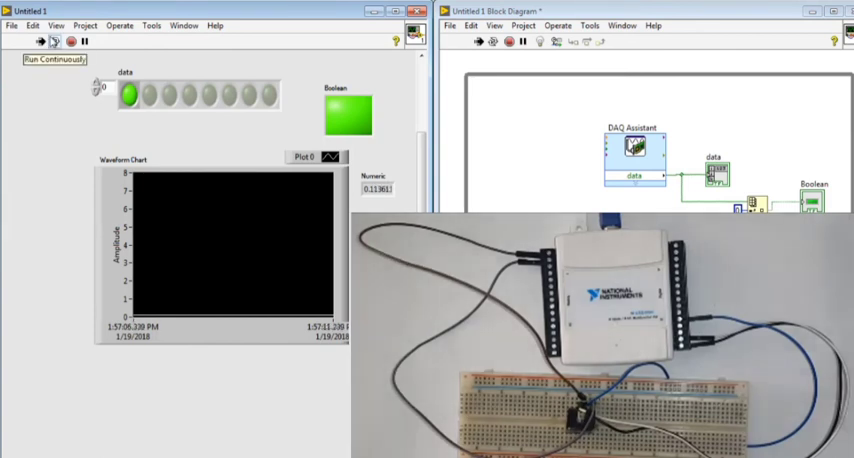